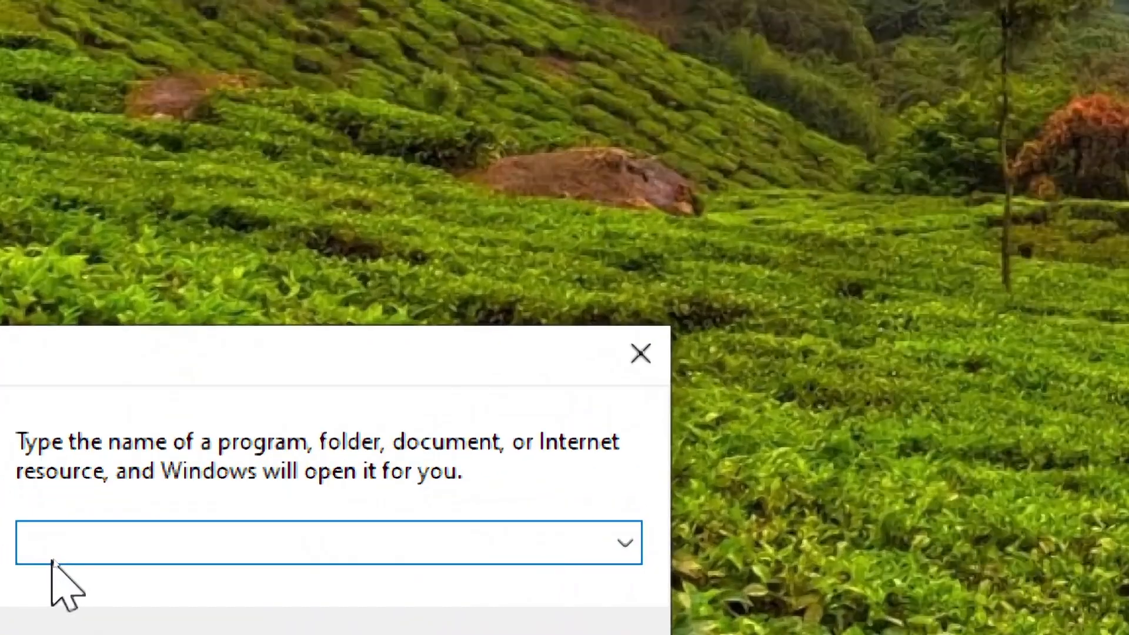
Step: Launch Task Scheduler from the Run dialog with taskschd.msc
text(tasksc)
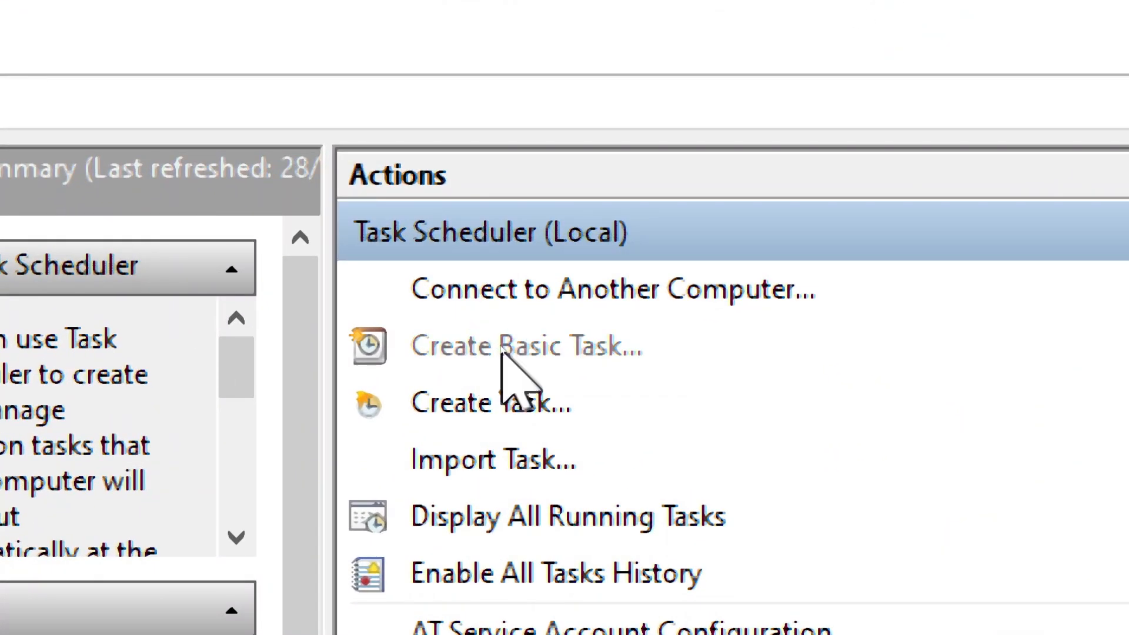
Step: Start a basic task named 'Windows Update Automation' described as 'update windows periodically.' and continue to triggers
click(525, 346)
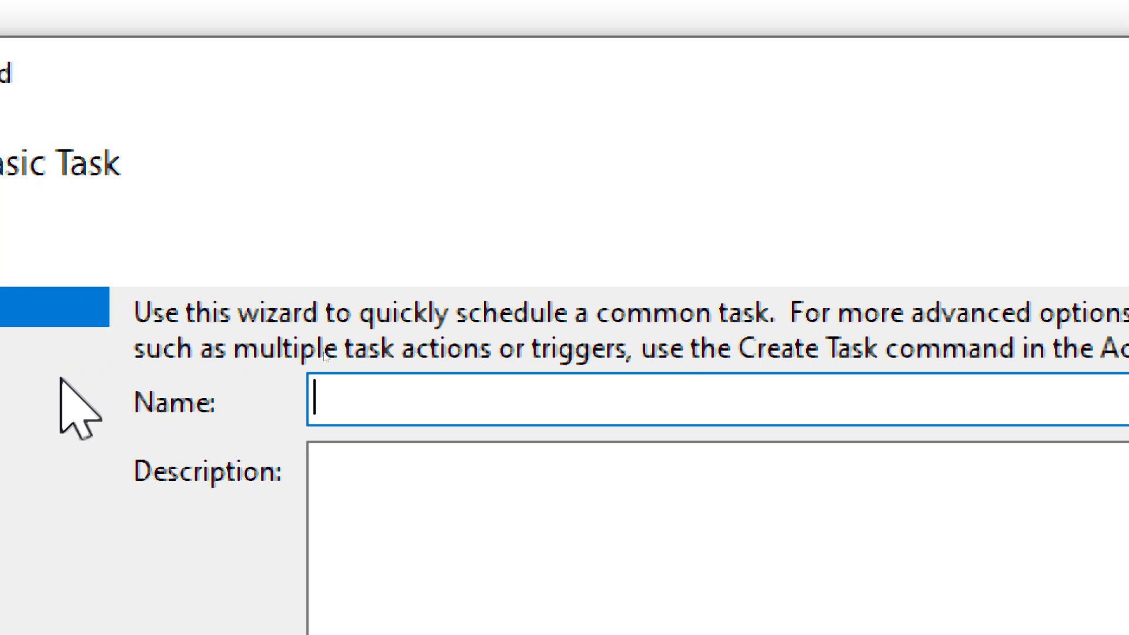
text(Windows Update Automa)
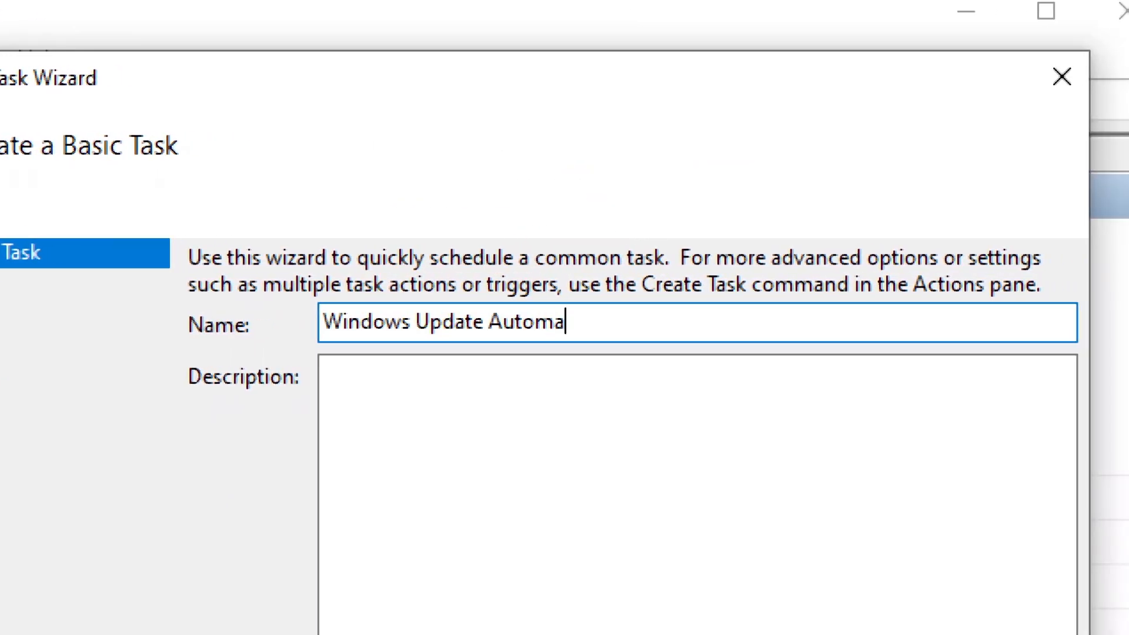
text(tion)
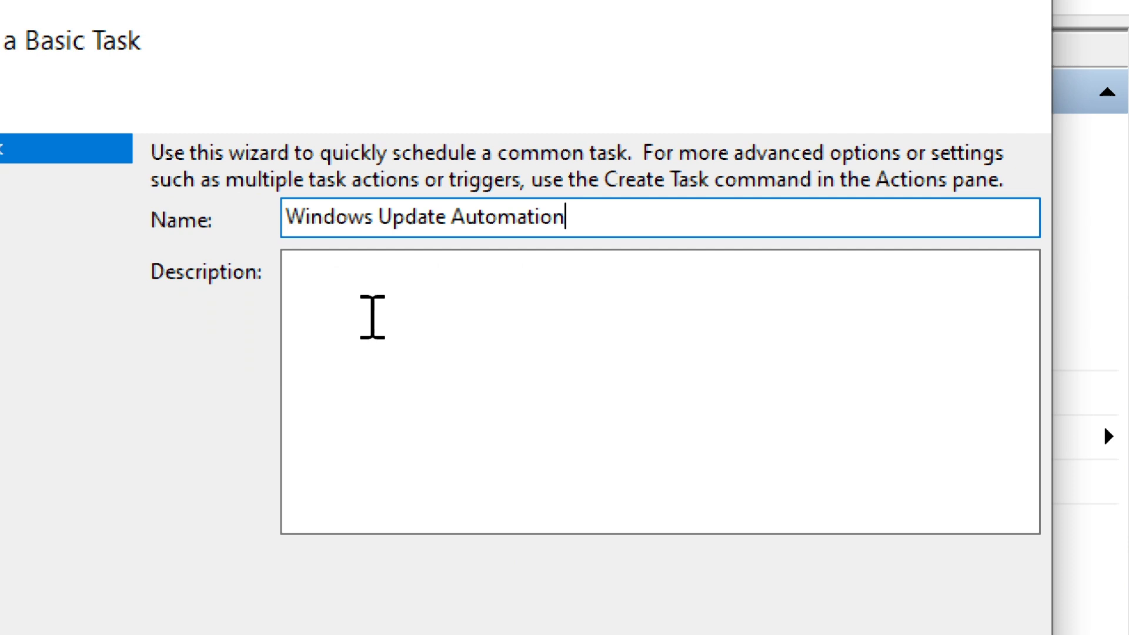
text(update windows peri)
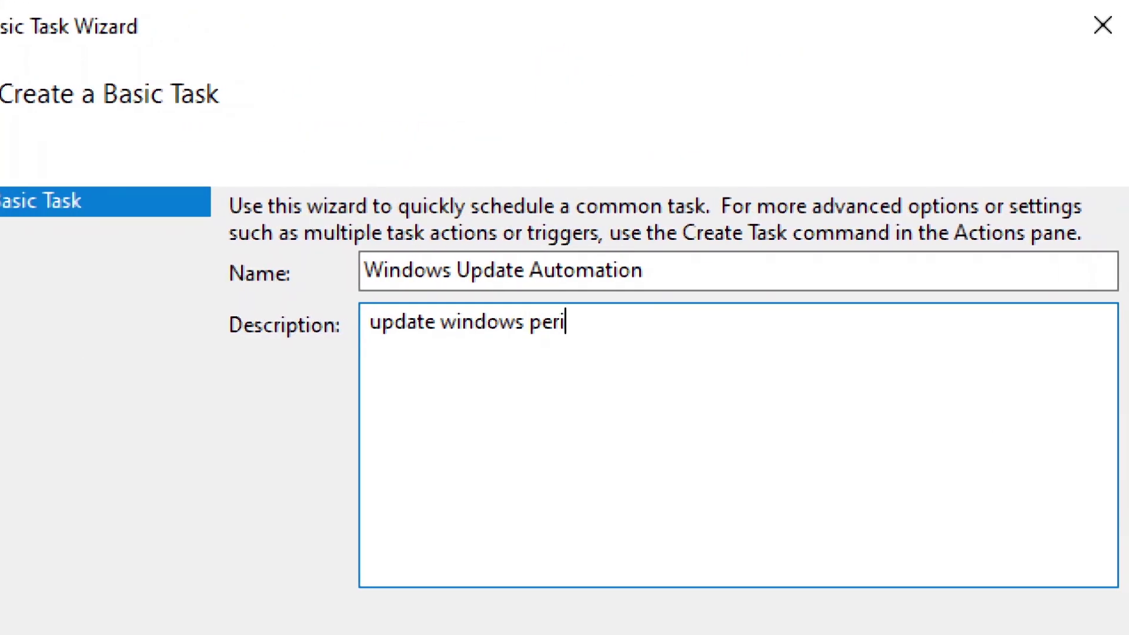
text(odically.)
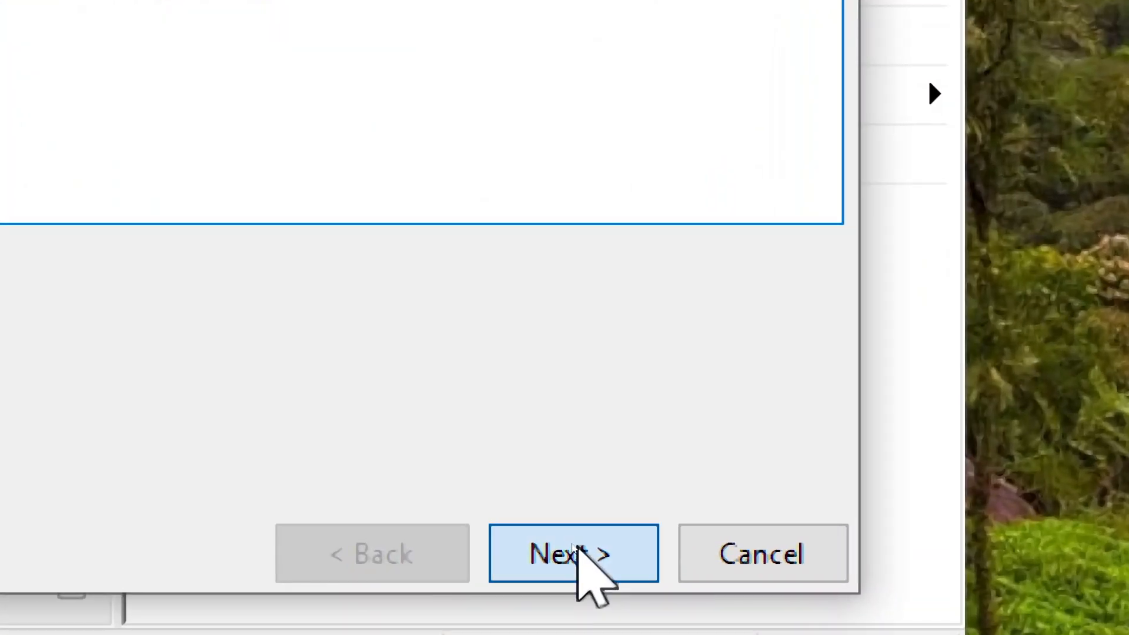
click(570, 552)
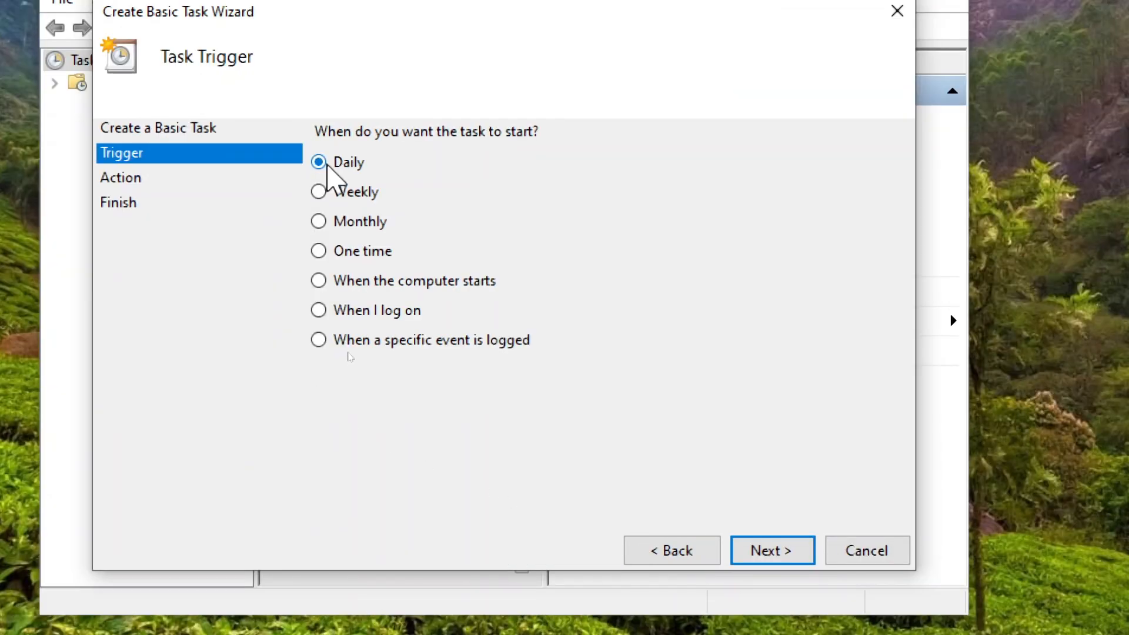
Step: Set a weekly trigger recurring every Sunday, synchronized across time zones, and continue to actions
click(319, 192)
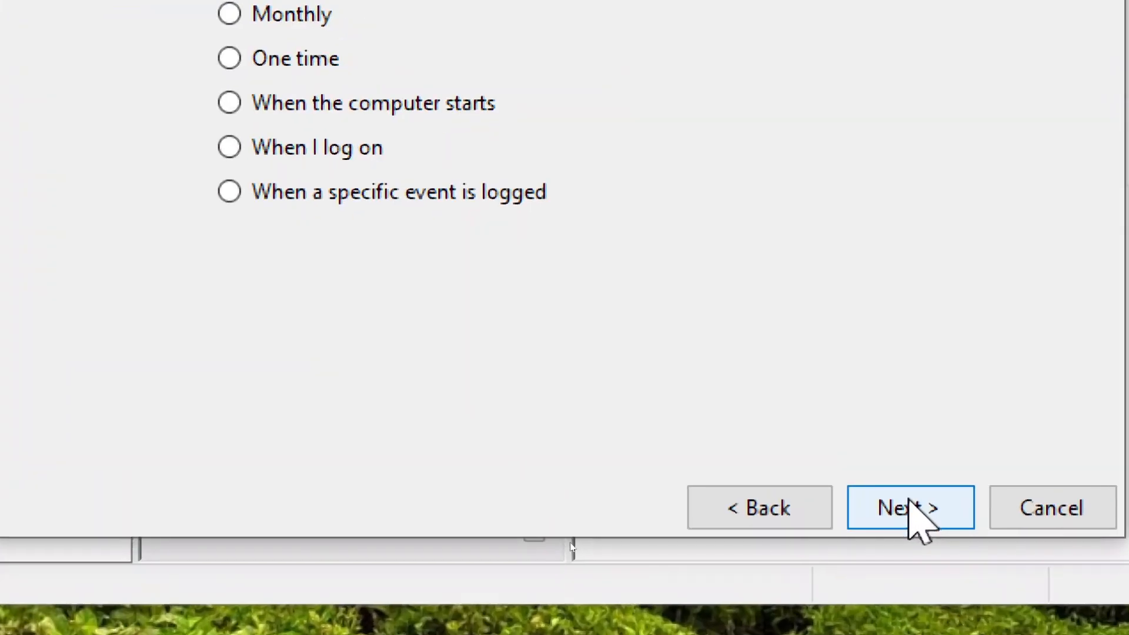
click(910, 508)
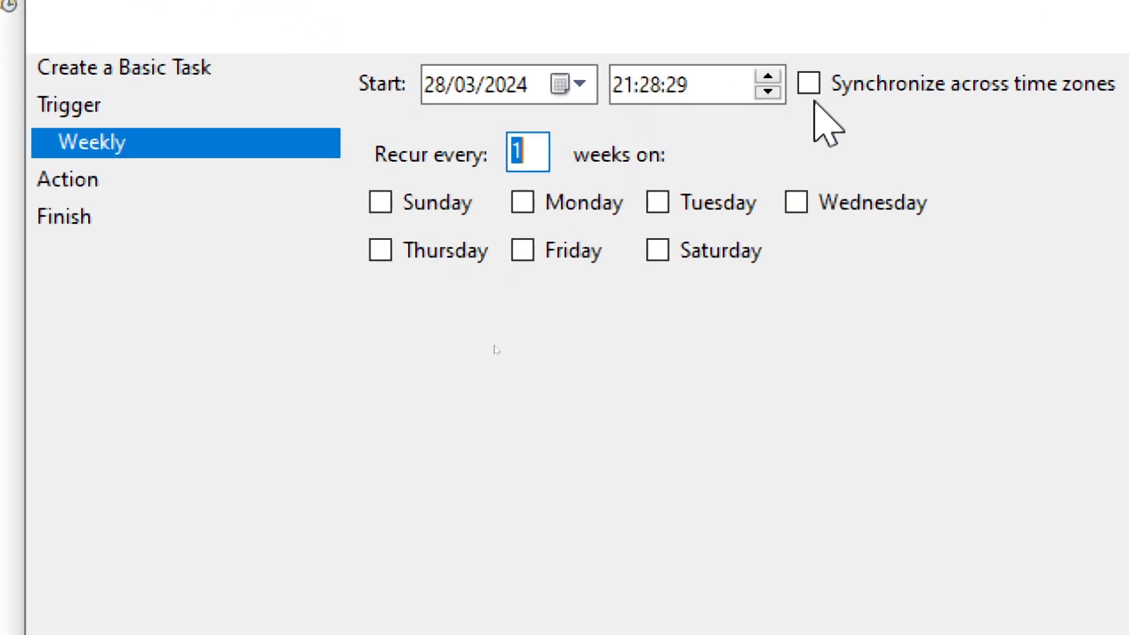
click(810, 84)
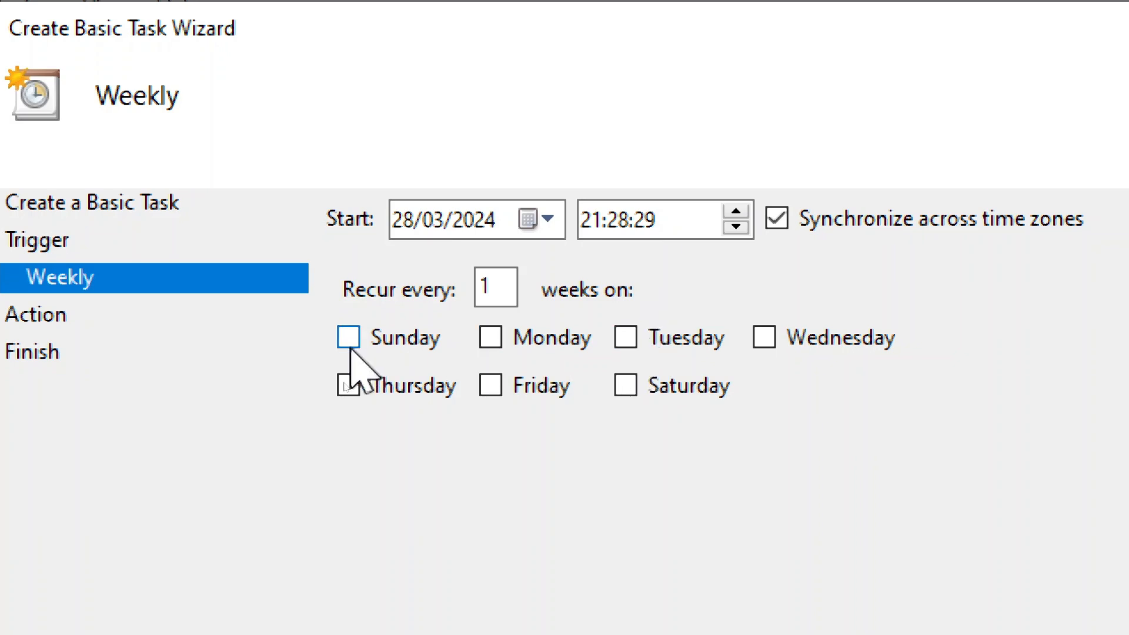
click(349, 337)
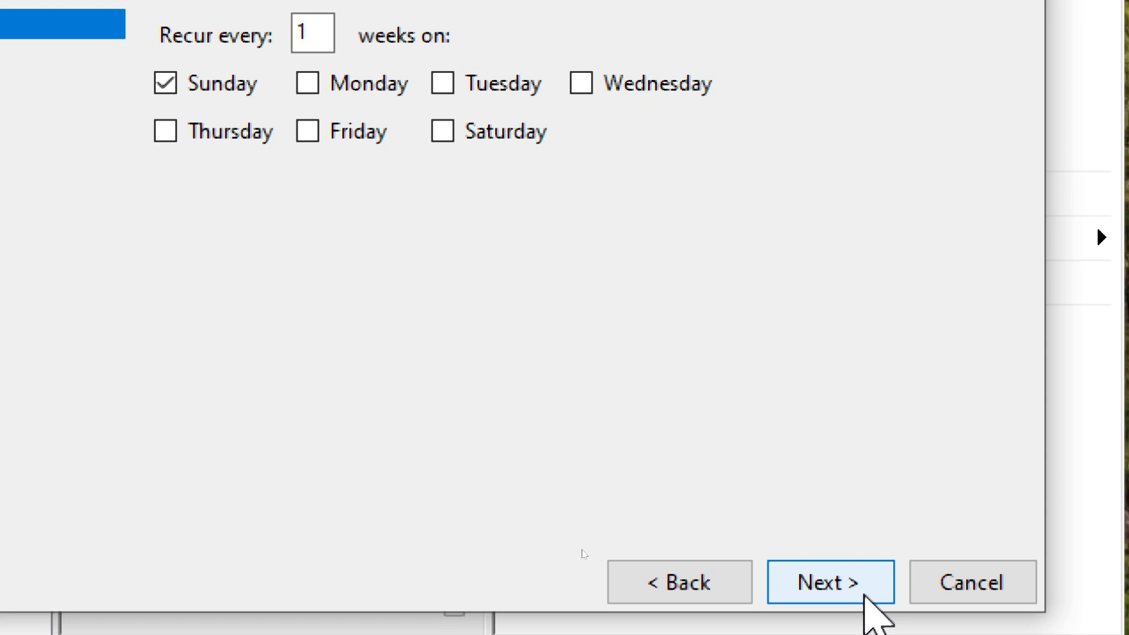
click(828, 582)
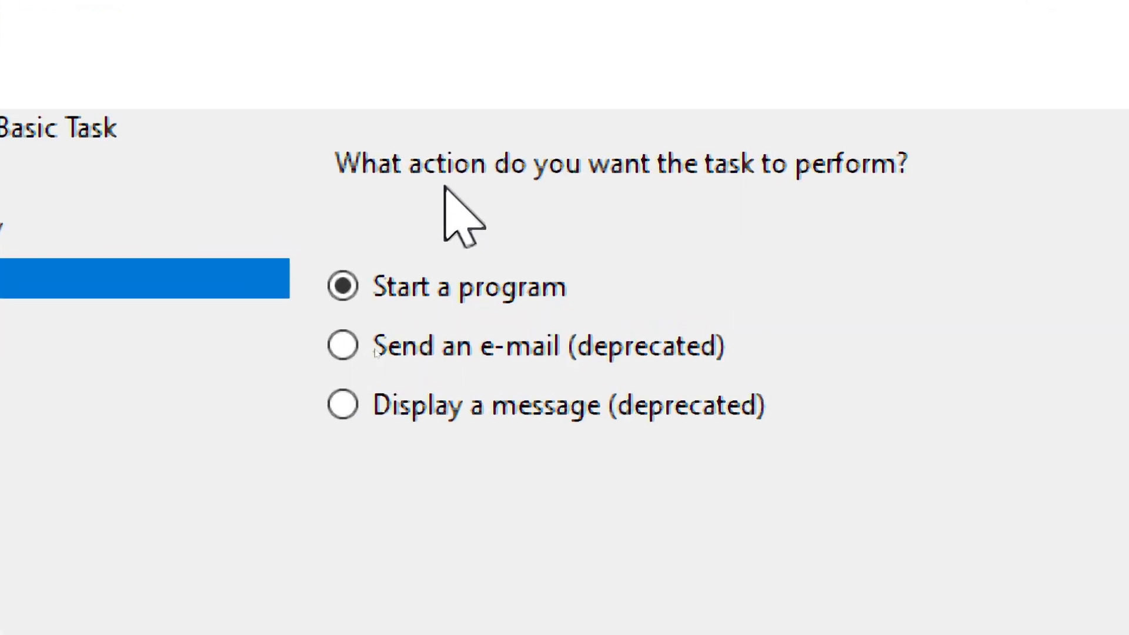
Step: Choose 'Start a program' as the task's action and continue to program details
click(343, 287)
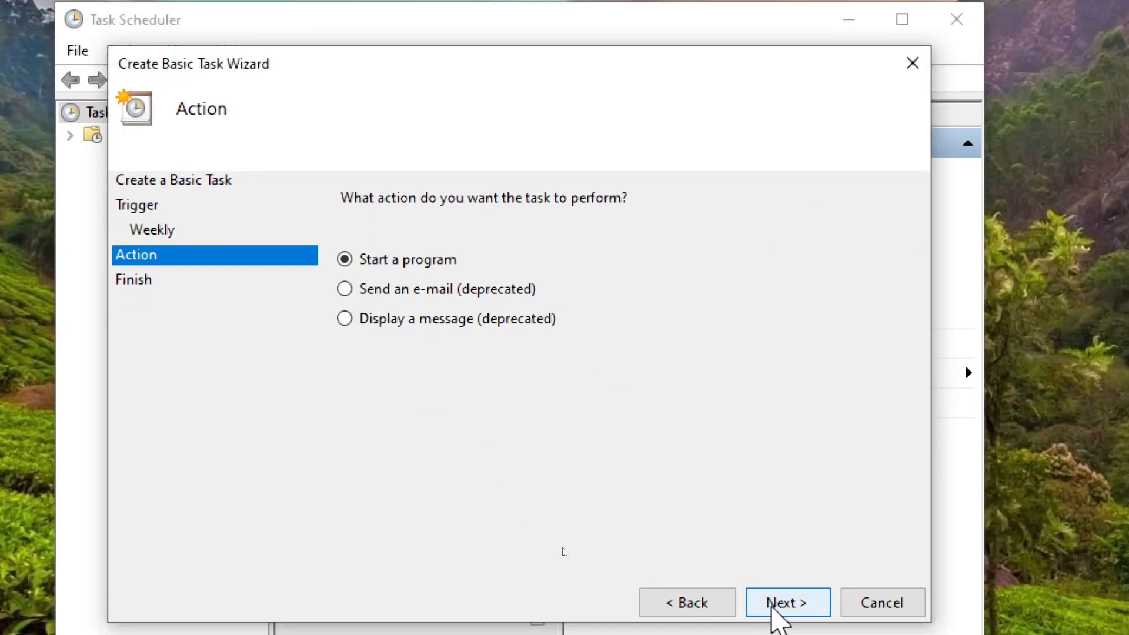
click(787, 618)
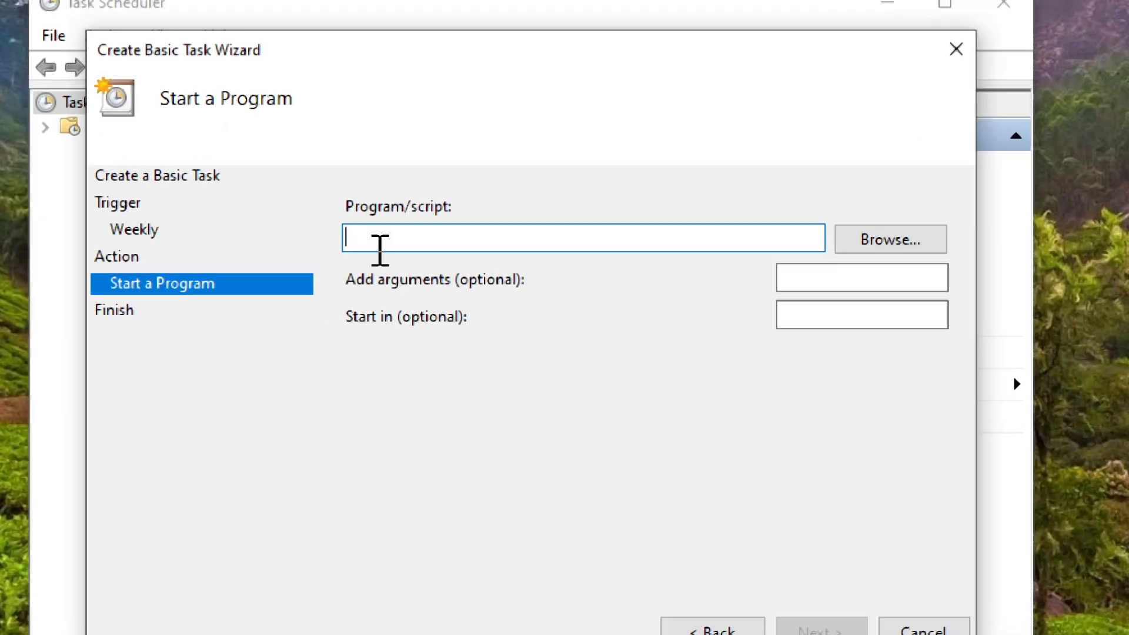
Step: Set the program to wuauclt with arguments /detectnow /updatenow and continue to the summary
text(wuauc)
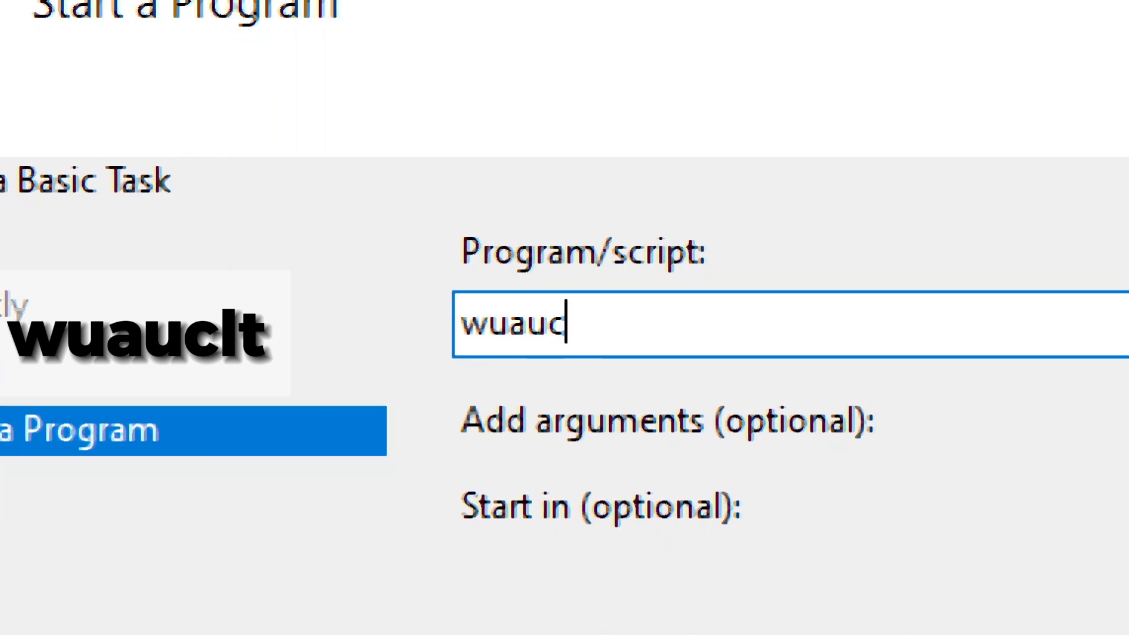
text(lt)
text(/detectn)
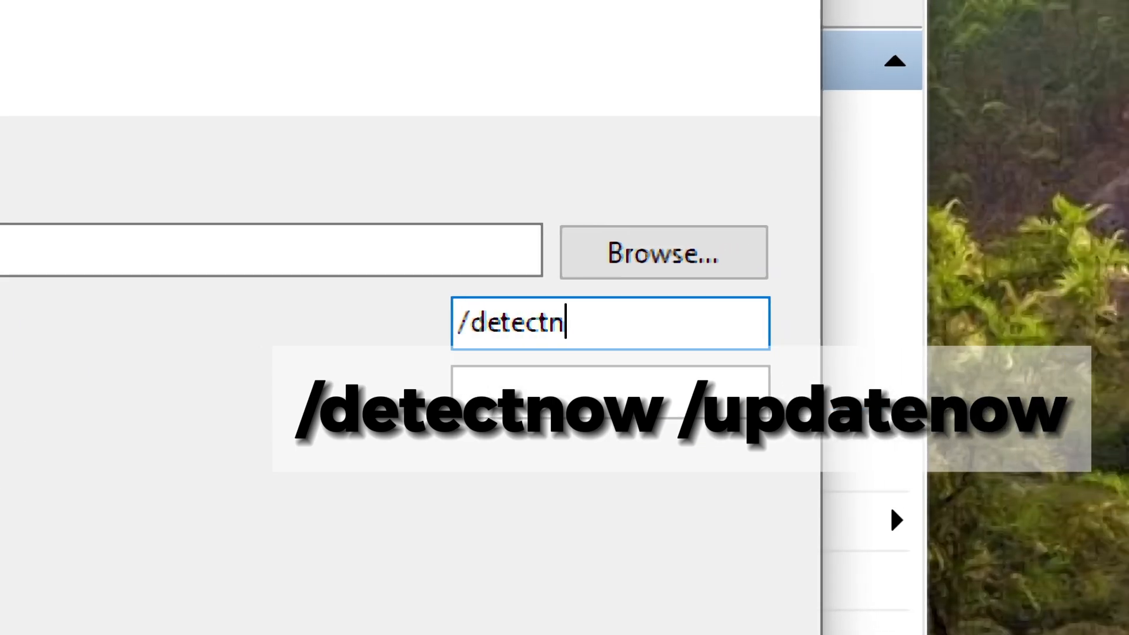
text(ow /)
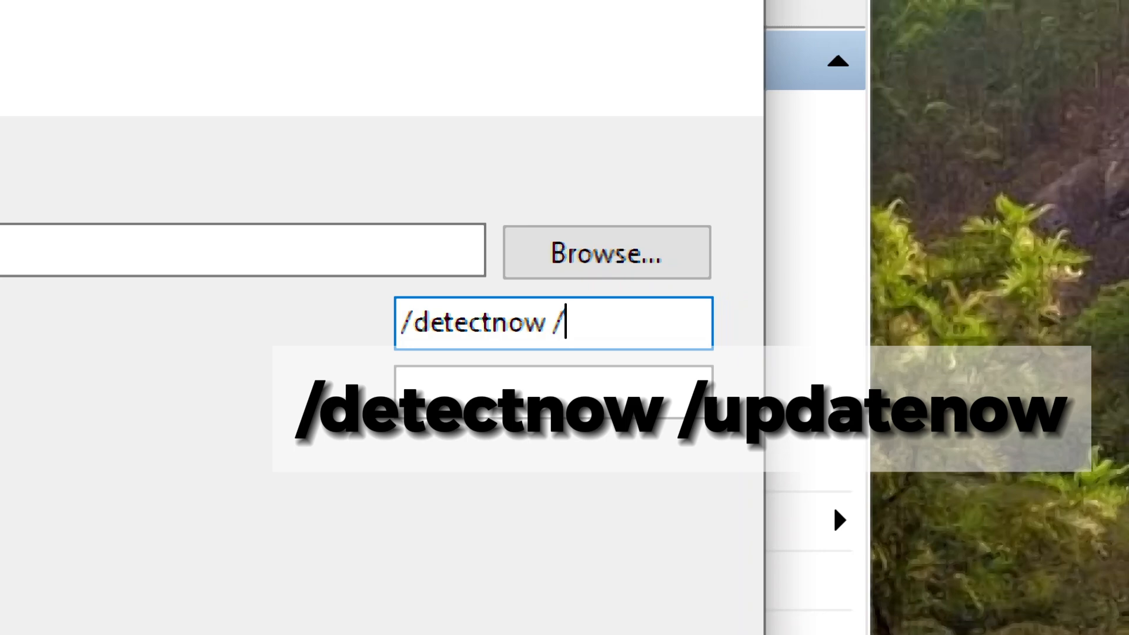
text(update)
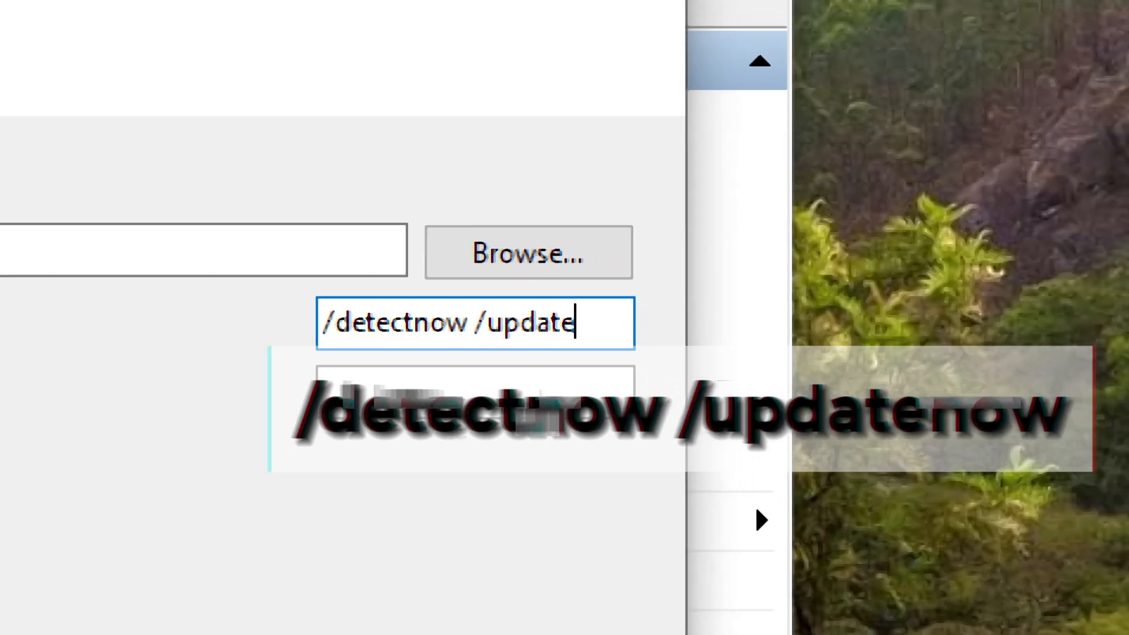
text(now)
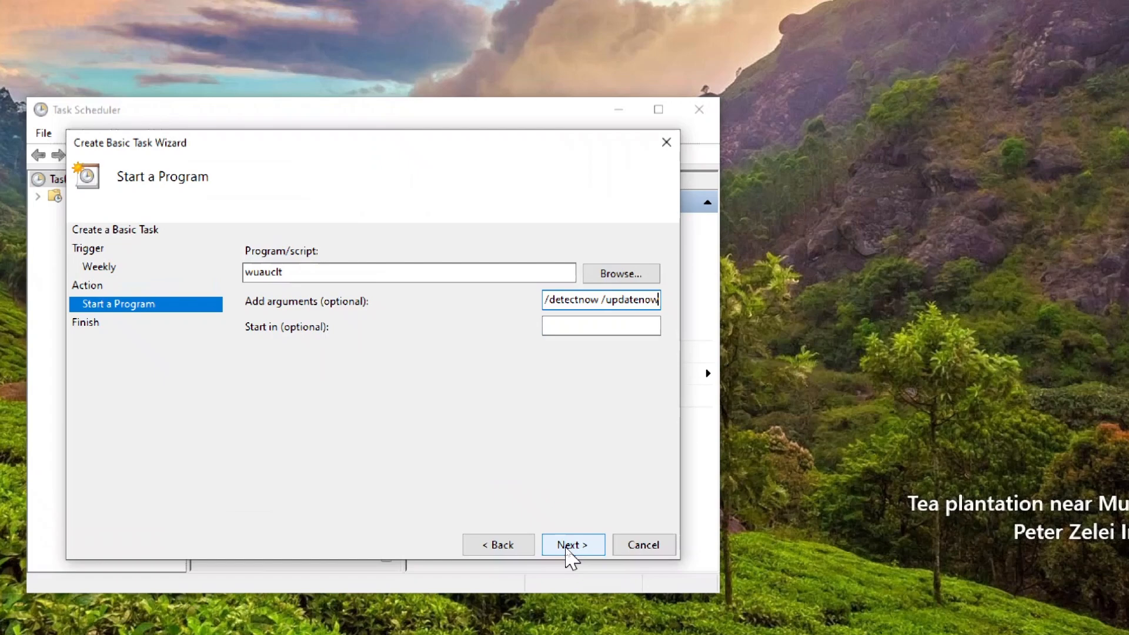
click(573, 545)
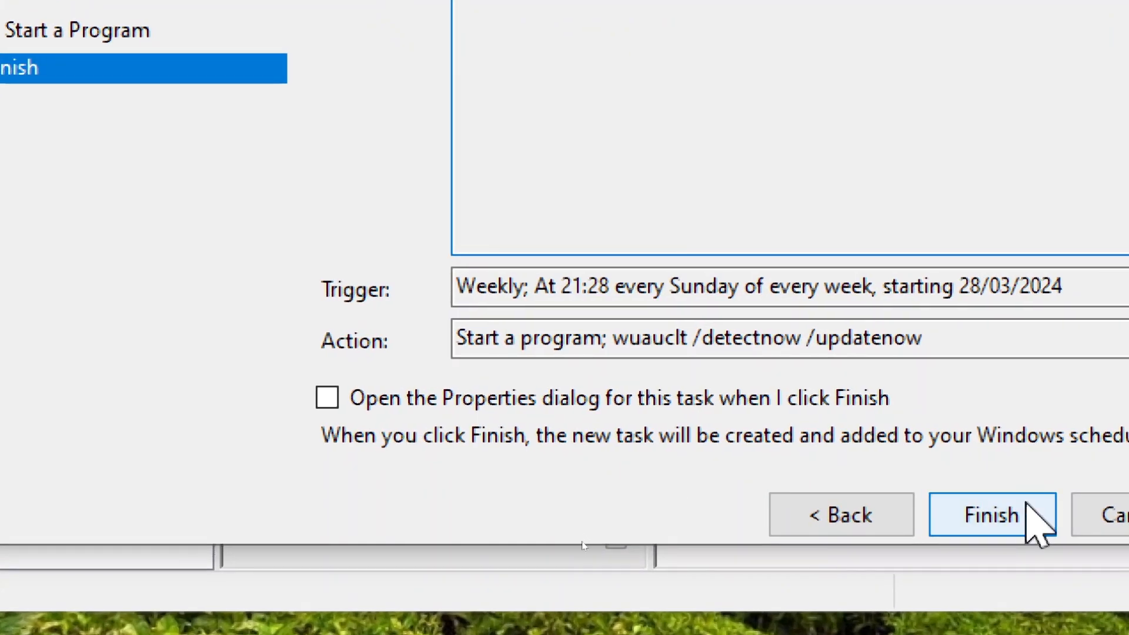
Step: Finish the wizard to create the Windows Update Automation task
click(991, 515)
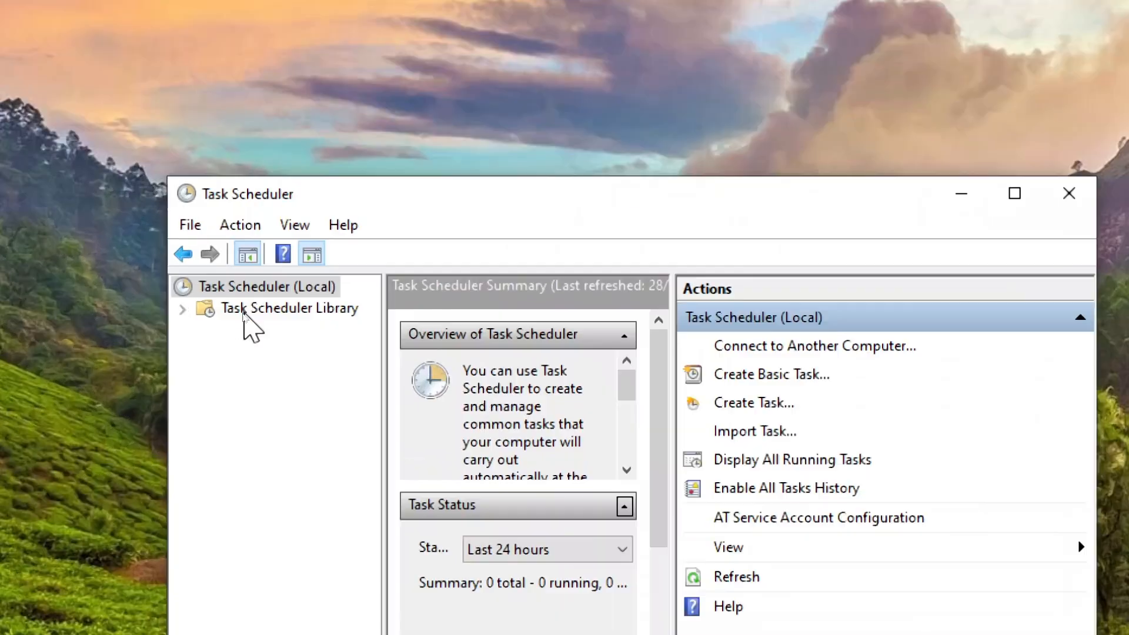
Step: Run the Windows Update Automation task from the Task Scheduler Library so it shows Running
click(289, 308)
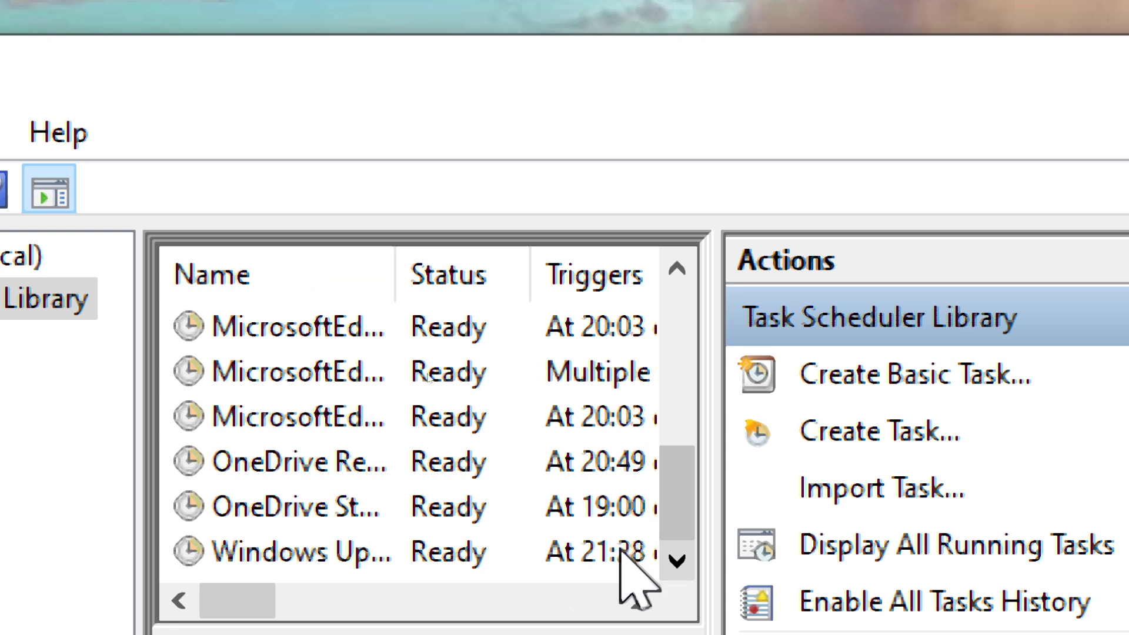
mouse_move(293, 564)
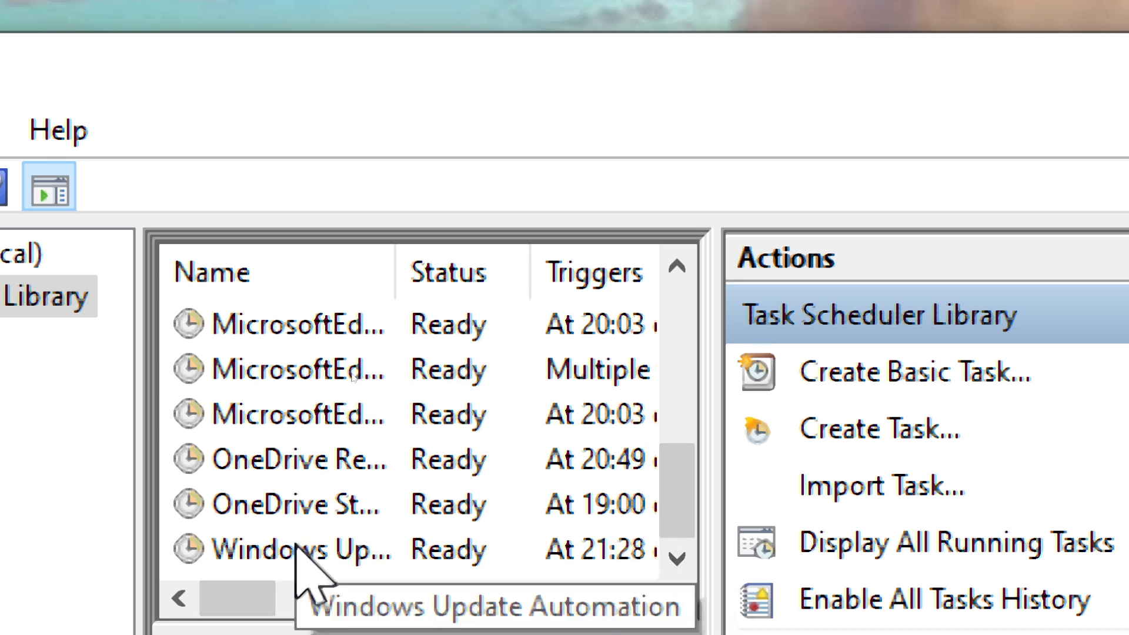
right_click(295, 552)
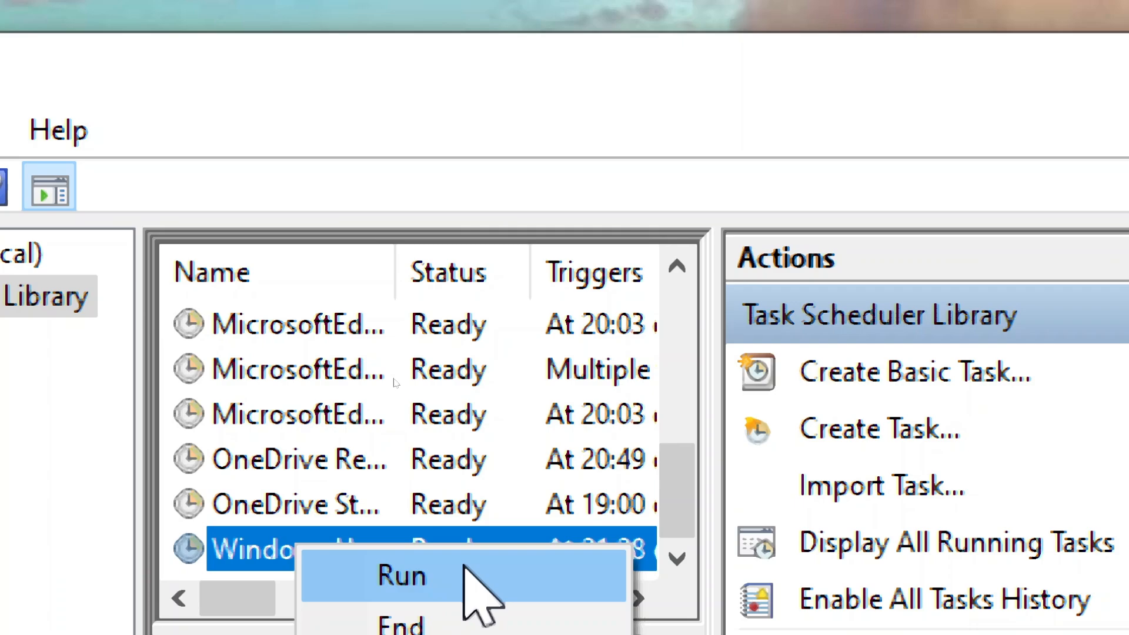
click(401, 575)
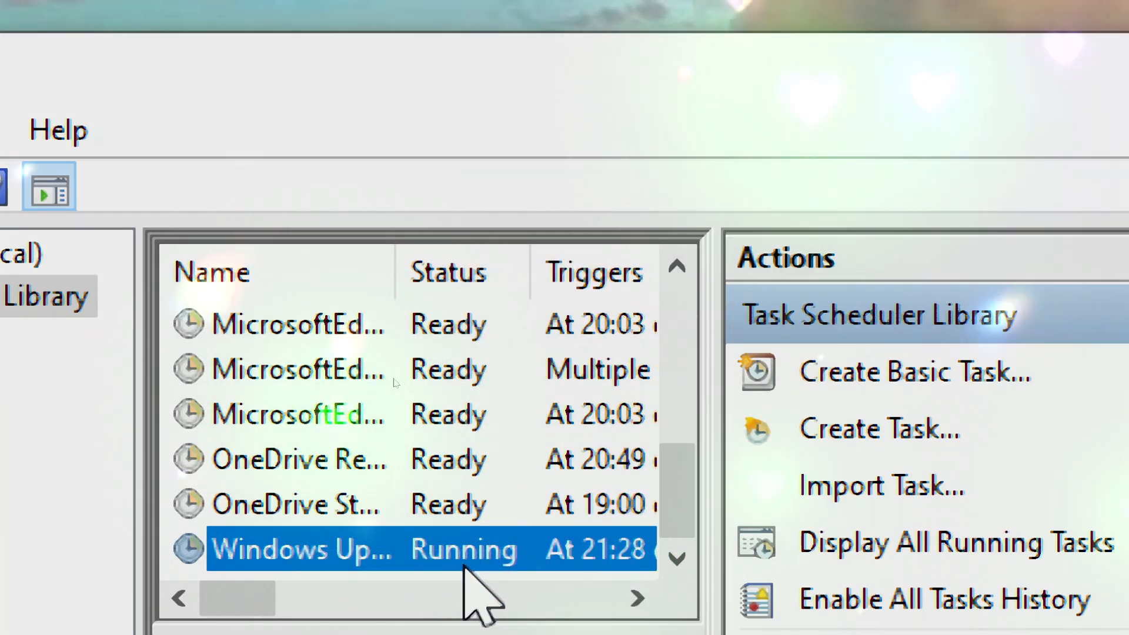